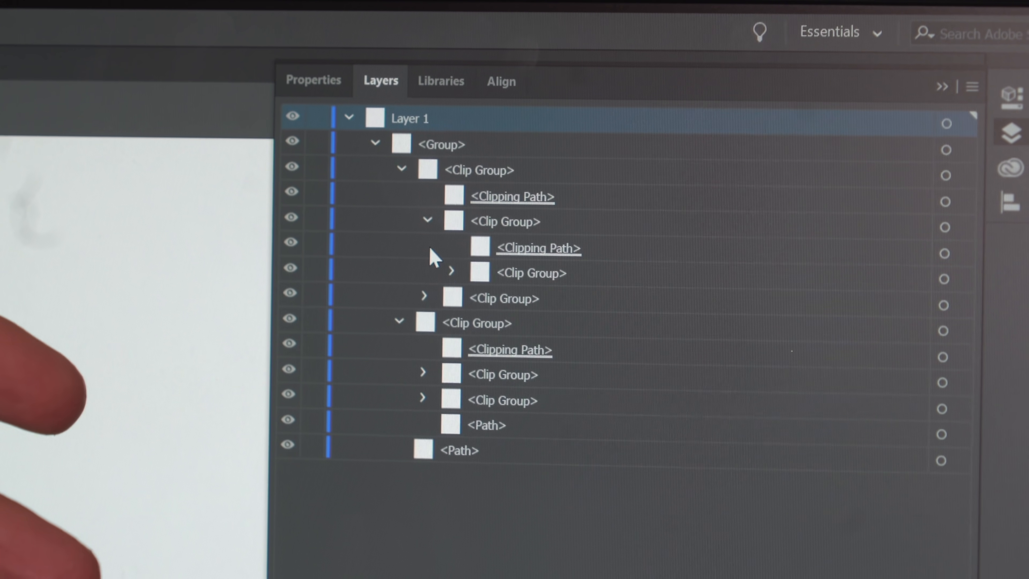
# - Expand successive nested <Clip Group> entries in the Layers panel down to the innermost images
pyautogui.click(452, 270)
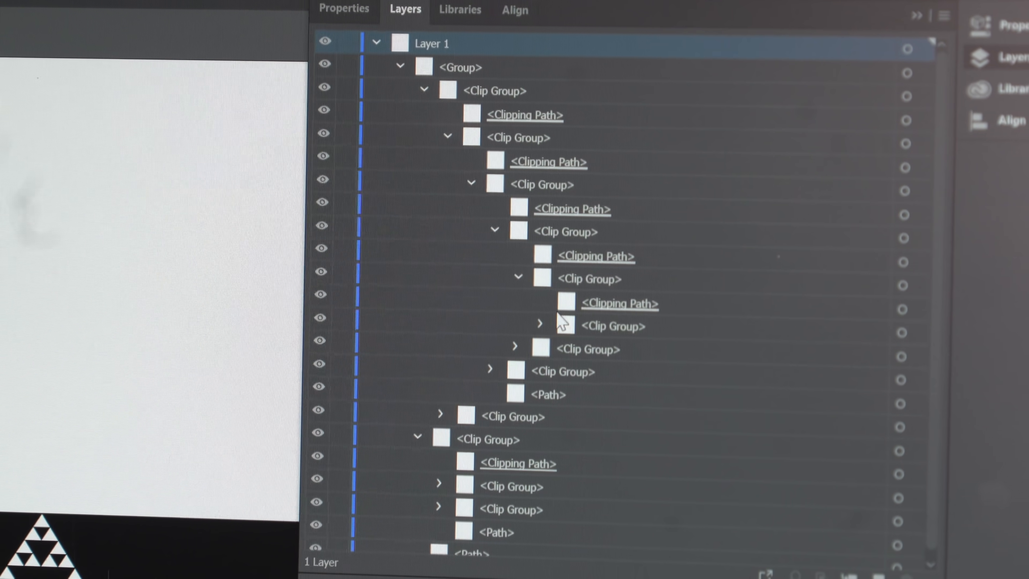
pyautogui.click(540, 324)
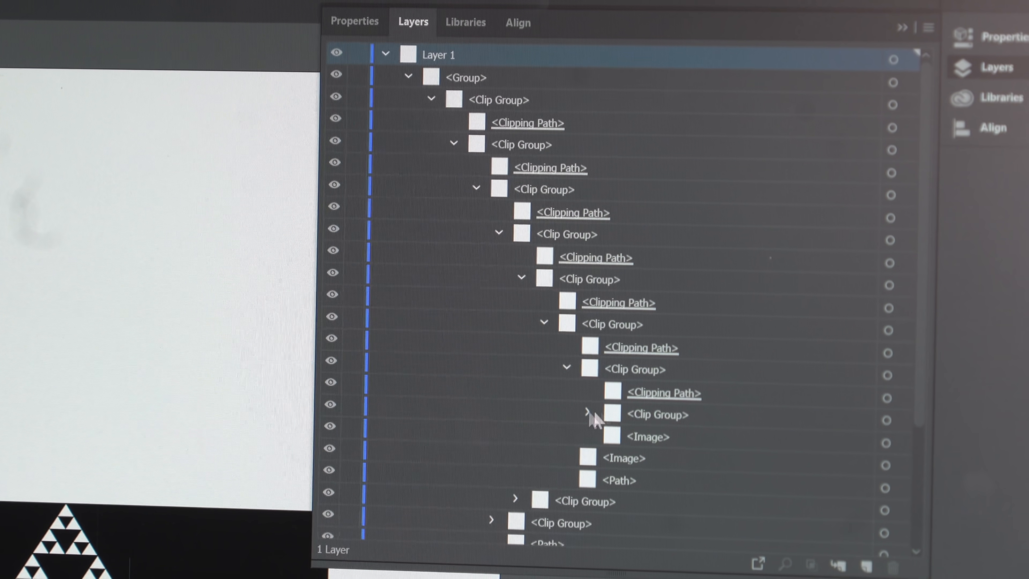
pyautogui.click(588, 413)
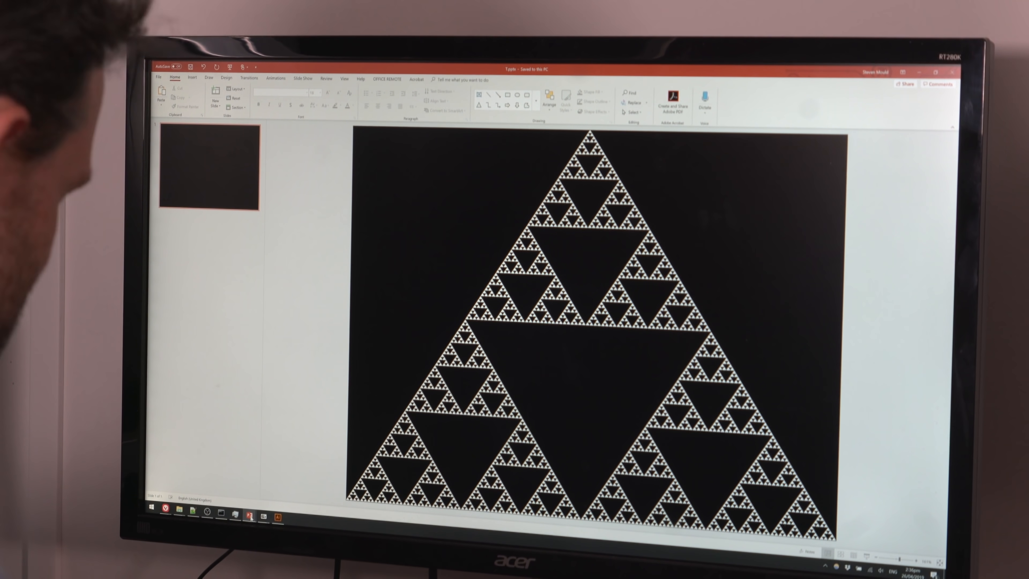
# - Save the presentation containing the completed Sierpinski triangle slide
pyautogui.press('ctrl+s')
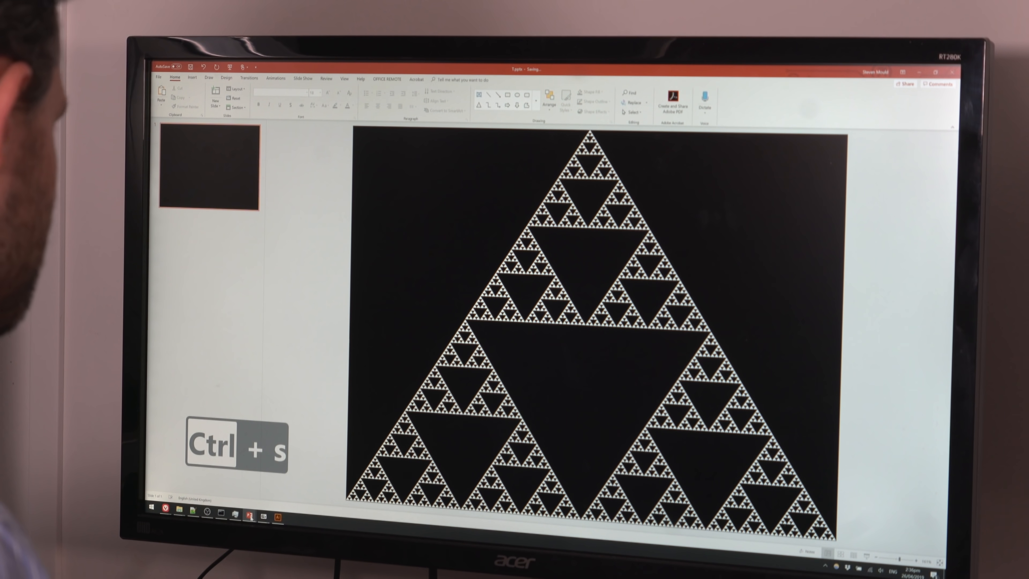